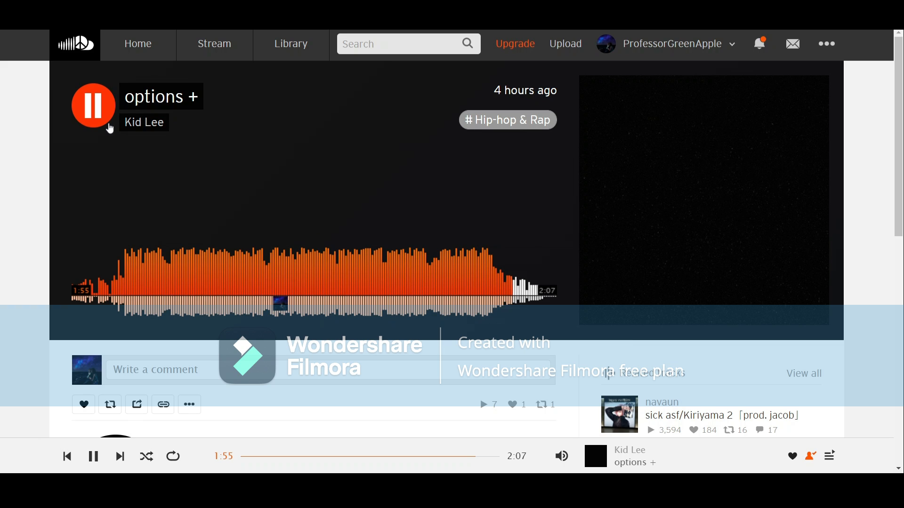
# Toggle playback of Kid Lee's 'options +' and pause it at 0:53.
pyautogui.click(93, 105)
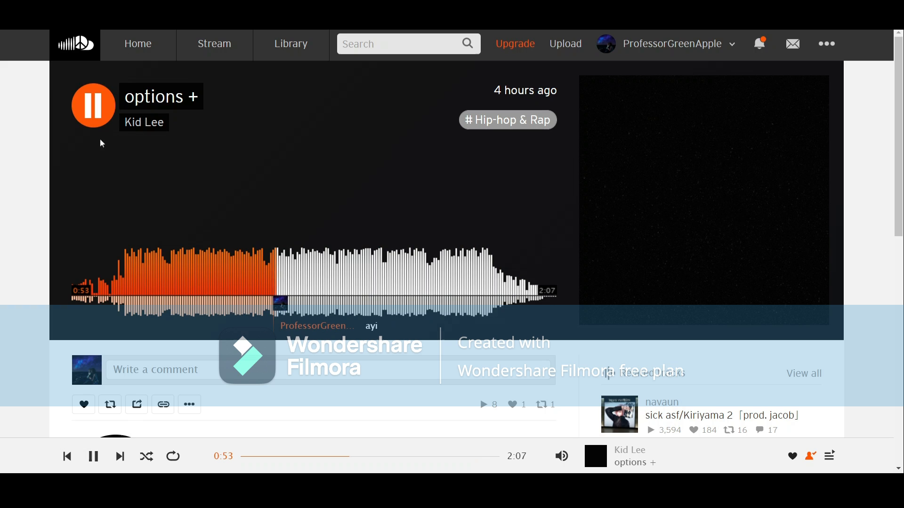
pyautogui.click(93, 106)
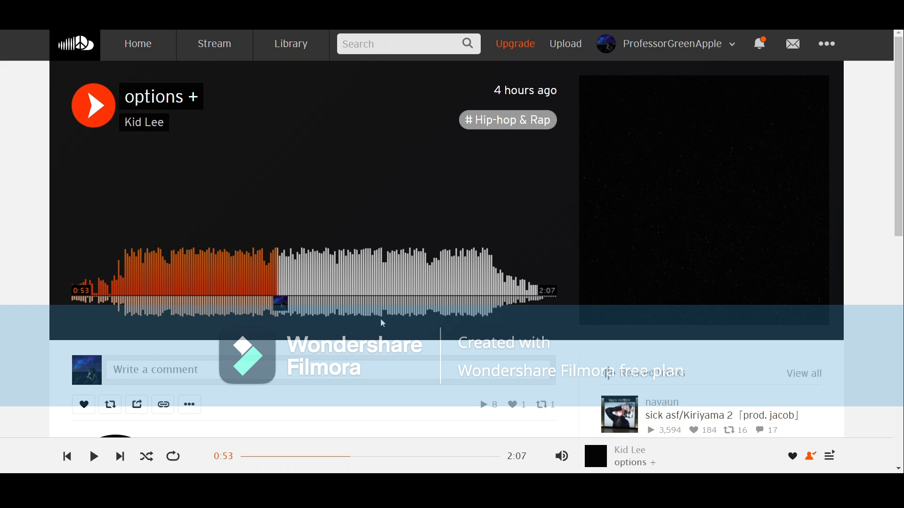